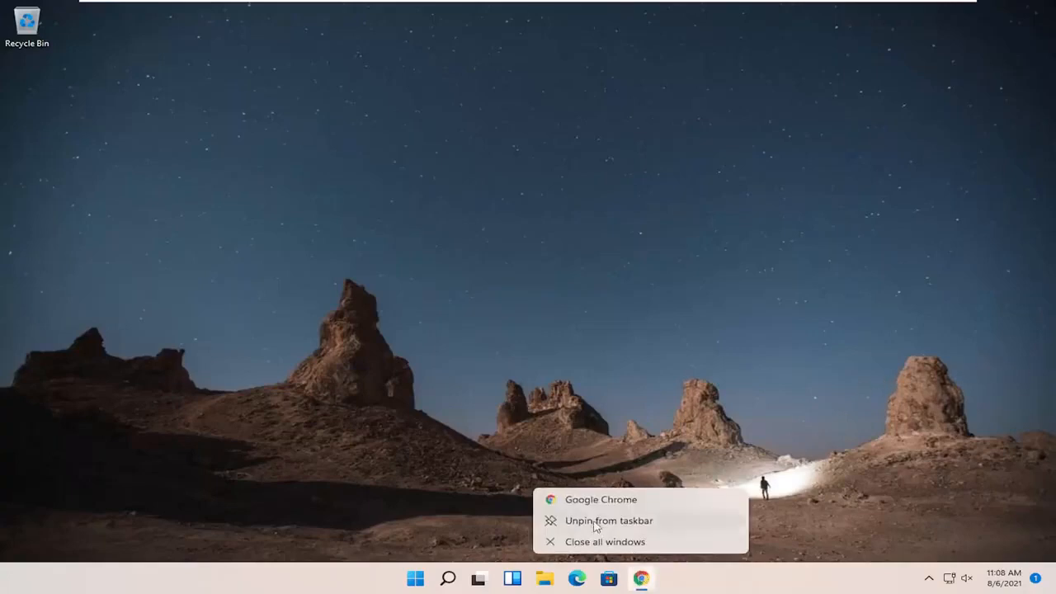
Launch Chrome maximized and search Google for msvcp140.dll from the address bar
{"action": "left_click", "coordinate": [601, 500]}
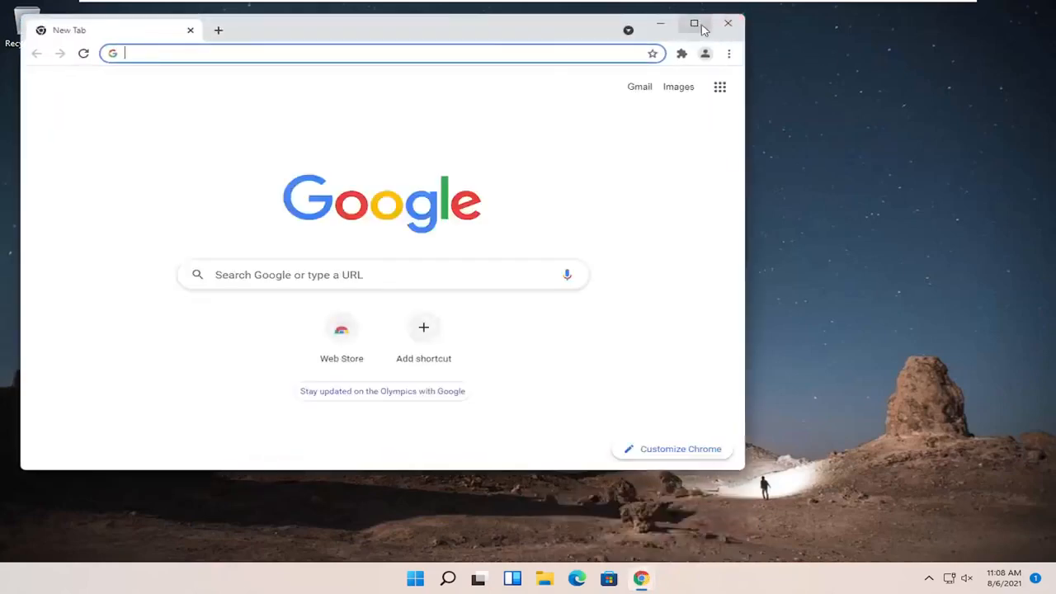
{"action": "left_click", "coordinate": [694, 23]}
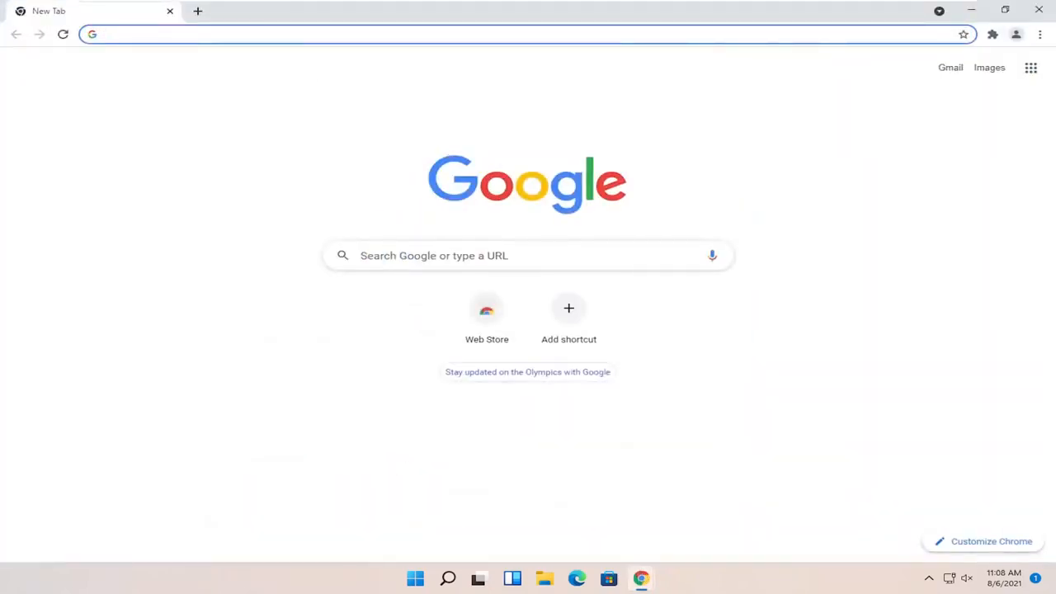
{"action": "type", "text": "m"}
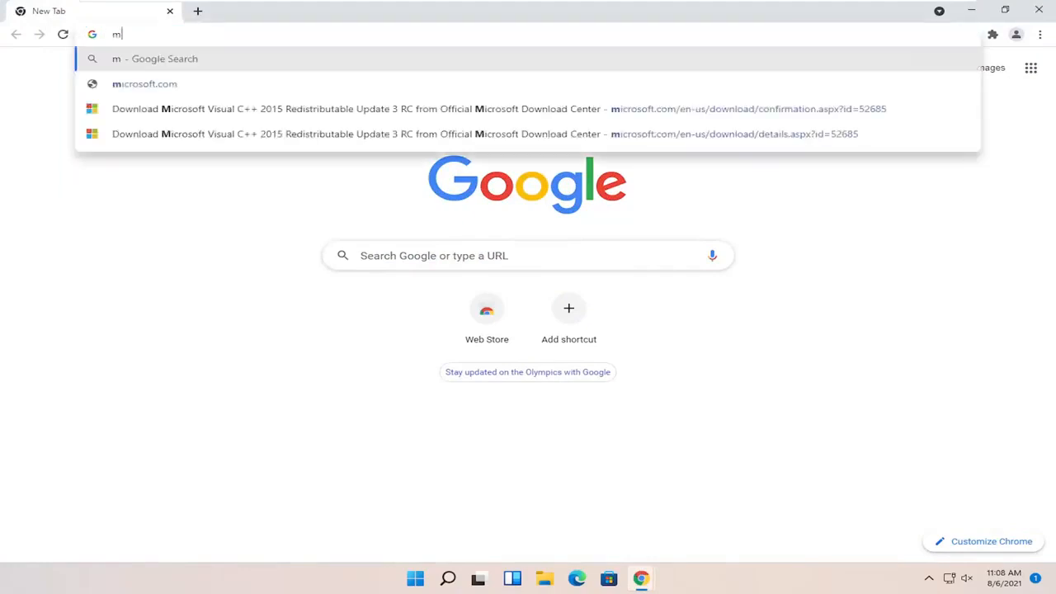
{"action": "type", "text": "svcp140"}
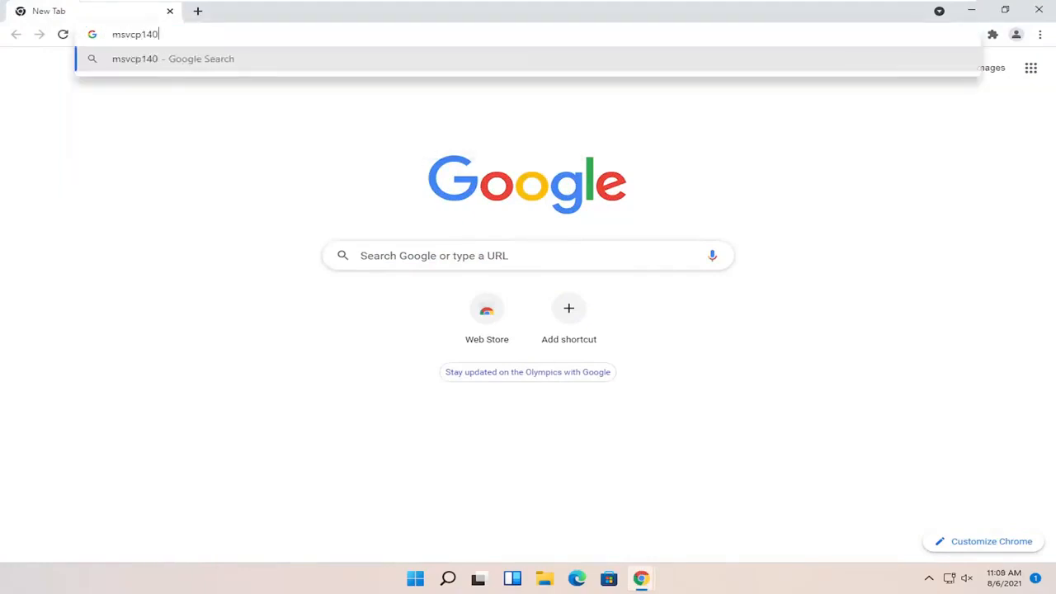
{"action": "type", "text": ".dll&oq=msvcp140.dll&aqs=chrome..69i57.6207j0j7&sourceid=chrome&ie=UTF-8"}
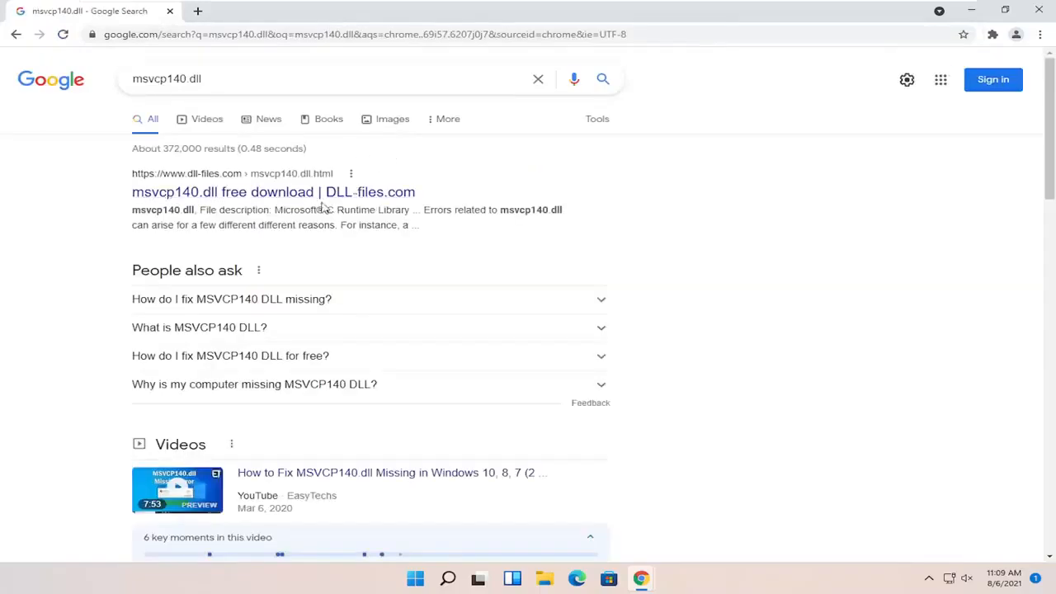
{"action": "mouse_move", "coordinate": [233, 183]}
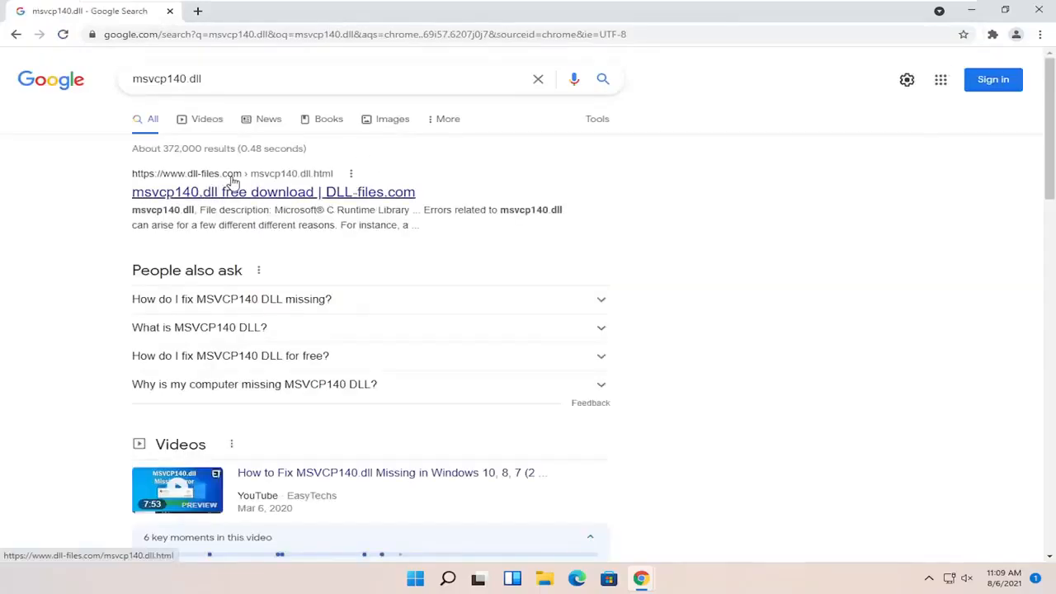
Open the DLL-files.com msvcp140.dll result and compare the 32-bit and 64-bit version entries
{"action": "left_click", "coordinate": [273, 191]}
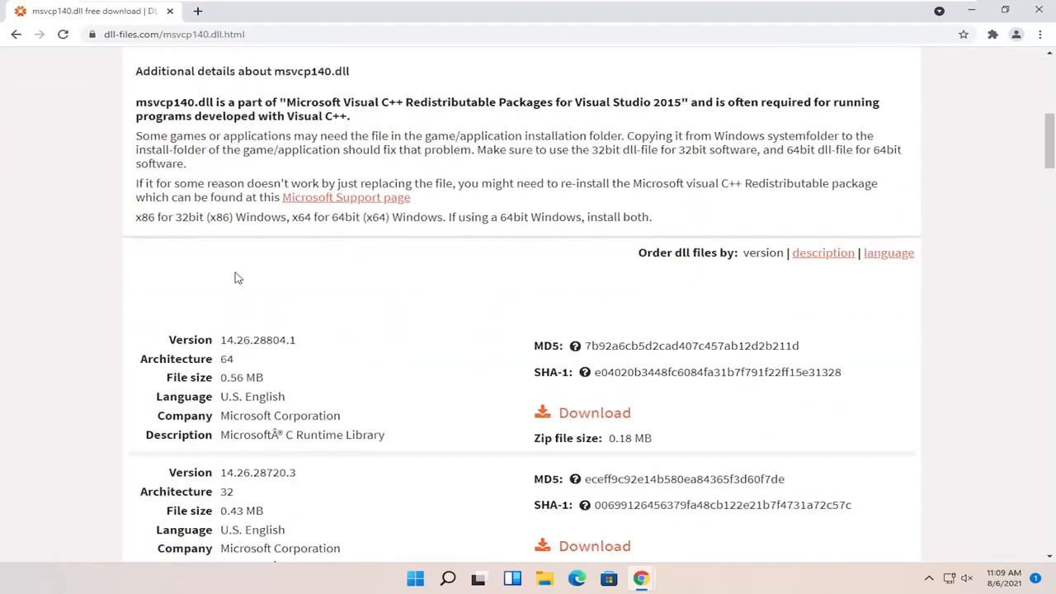
{"action": "scroll", "scroll_direction": "down", "scroll_amount": 3}
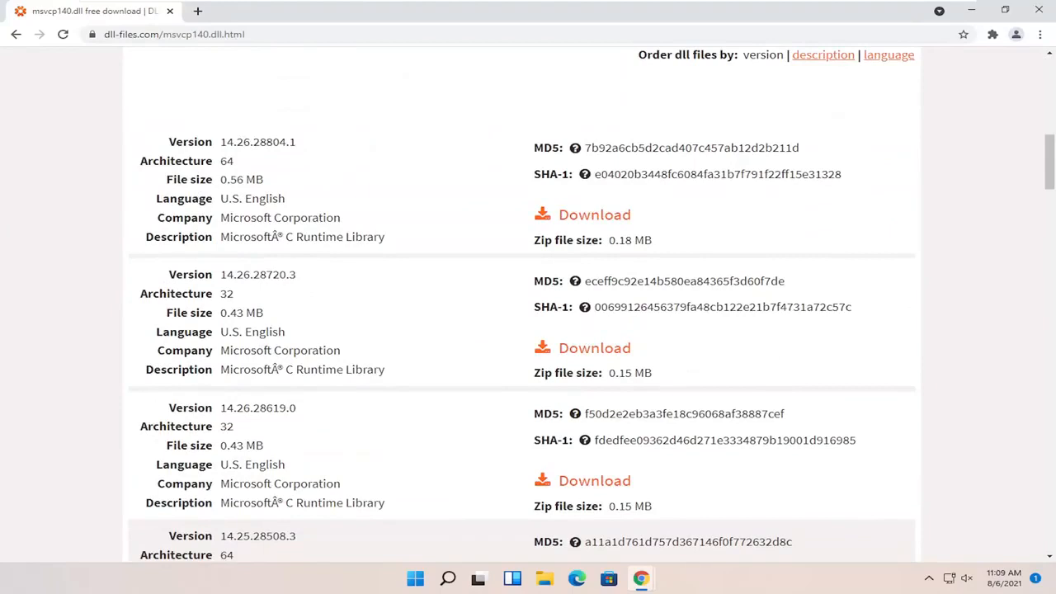
{"action": "scroll", "scroll_direction": "down", "scroll_amount": 3}
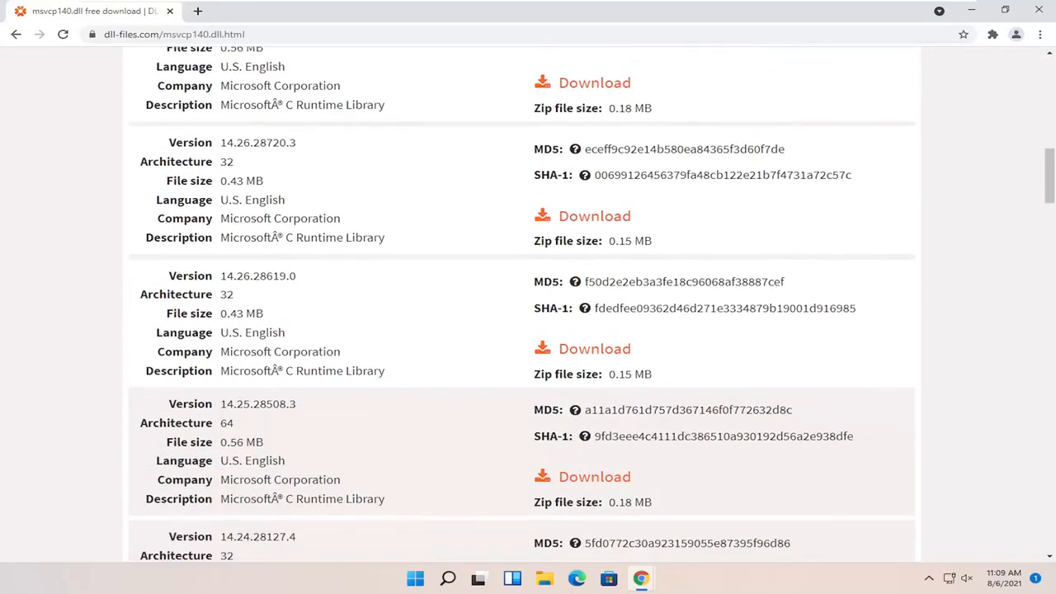
{"action": "scroll", "scroll_direction": "up", "scroll_amount": 3}
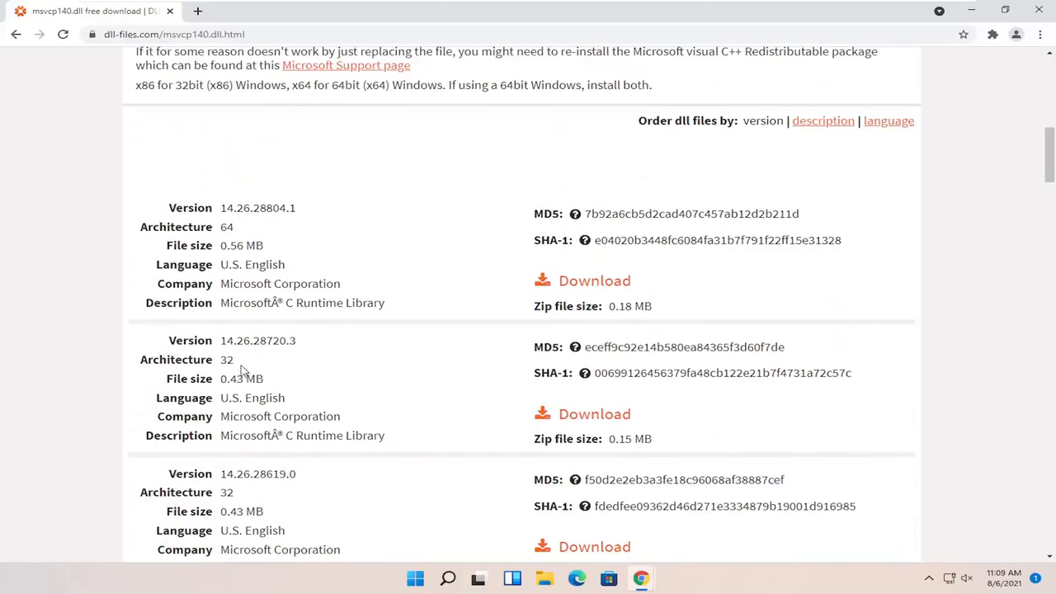
{"action": "double_click", "coordinate": [226, 359]}
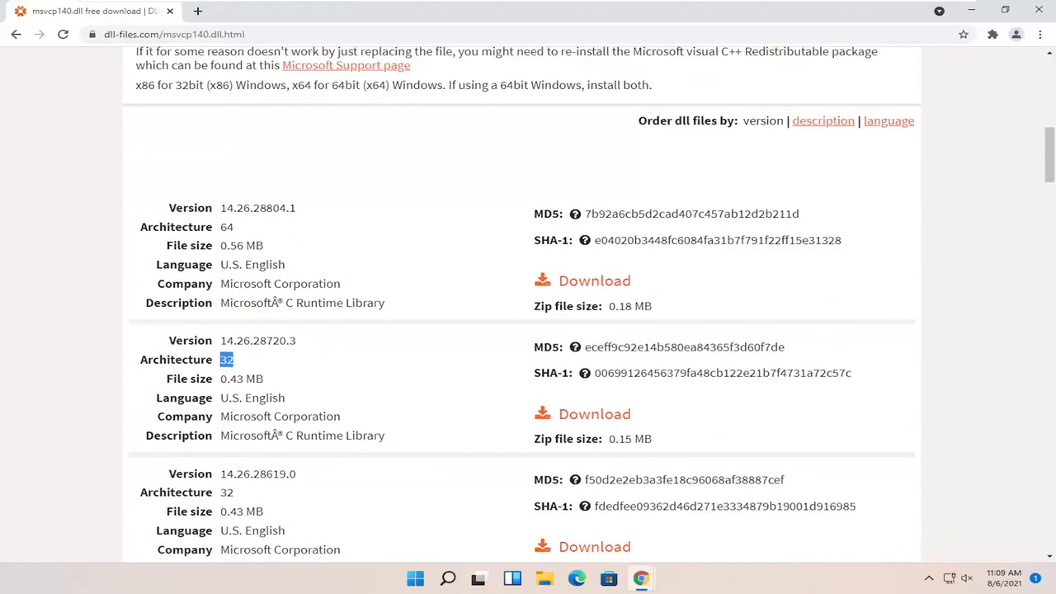
{"action": "mouse_move", "coordinate": [245, 236]}
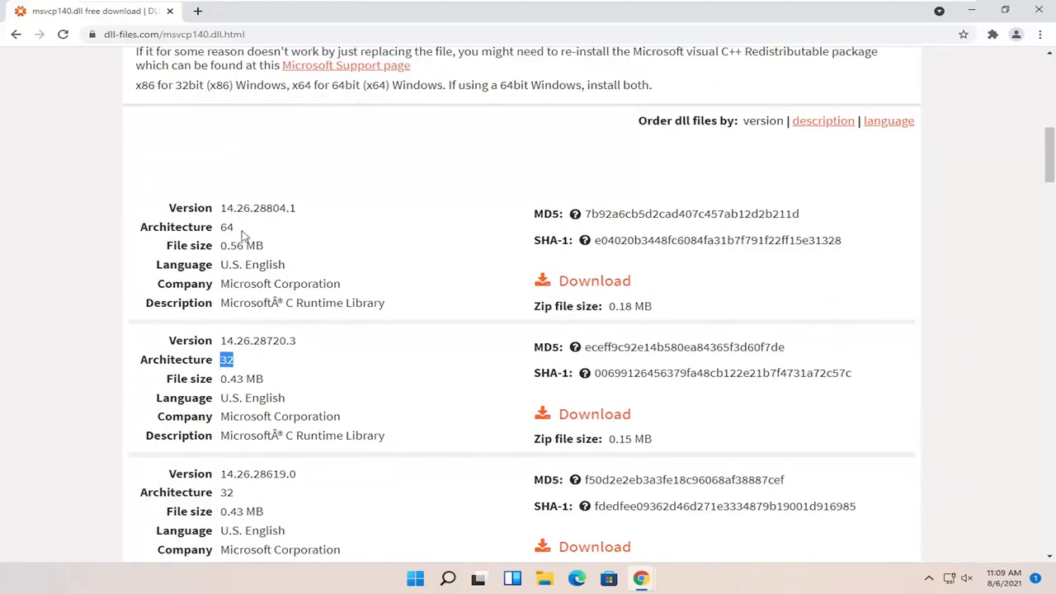
{"action": "double_click", "coordinate": [226, 227]}
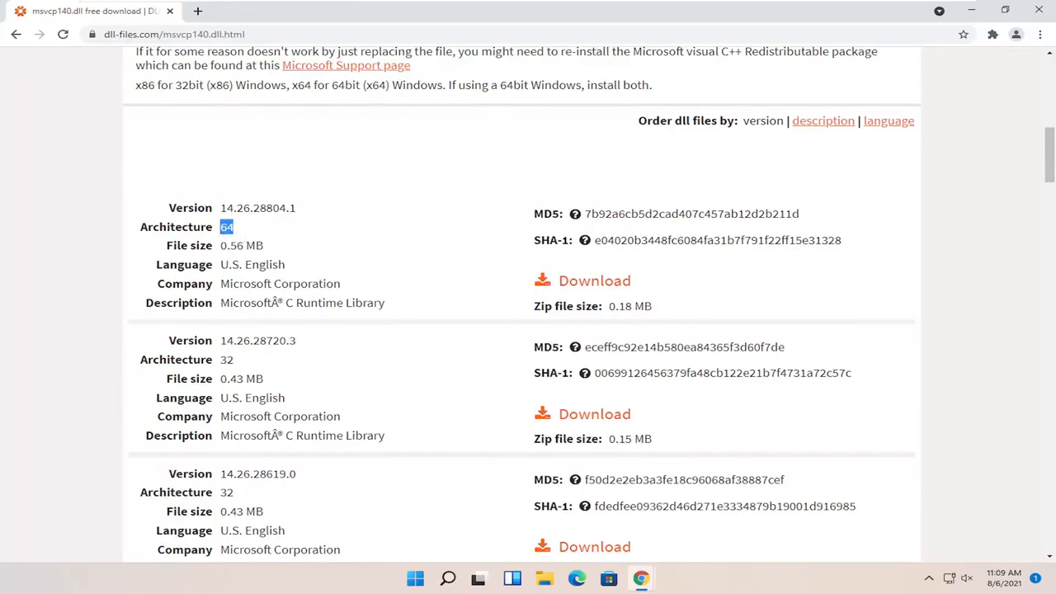
{"action": "scroll", "scroll_direction": "up", "scroll_amount": 3}
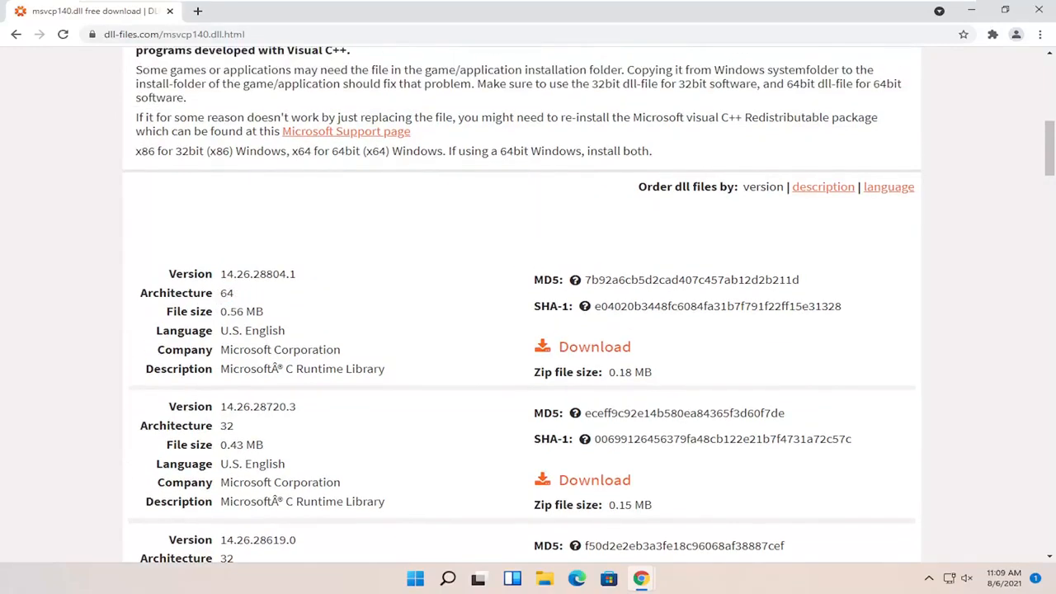
Download the 64-bit version 14.26.28804.1 and open the resulting msvcp140.zip
{"action": "left_click", "coordinate": [595, 346]}
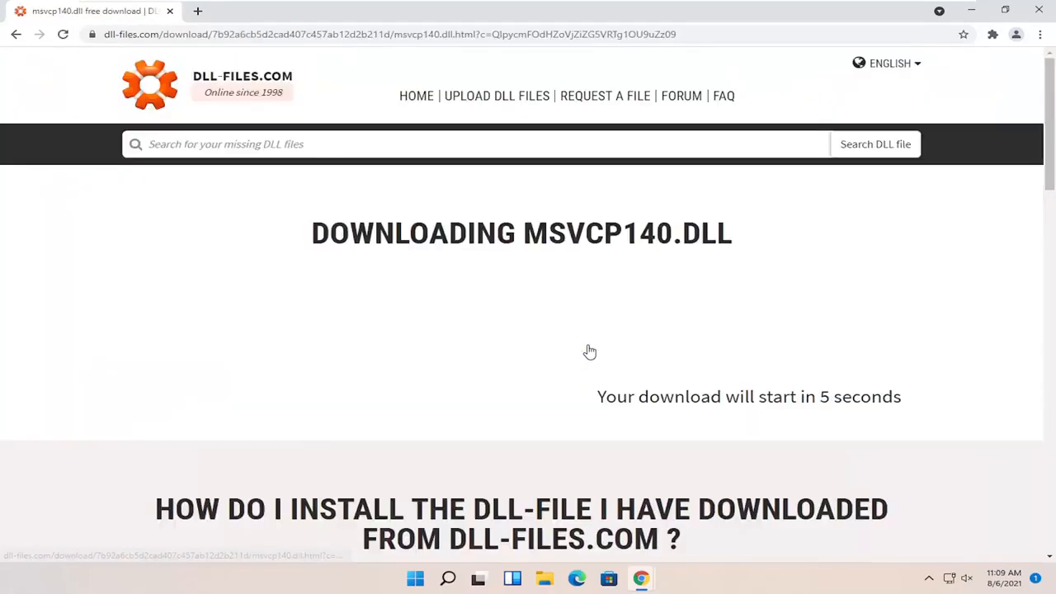
{"action": "mouse_move", "coordinate": [574, 370]}
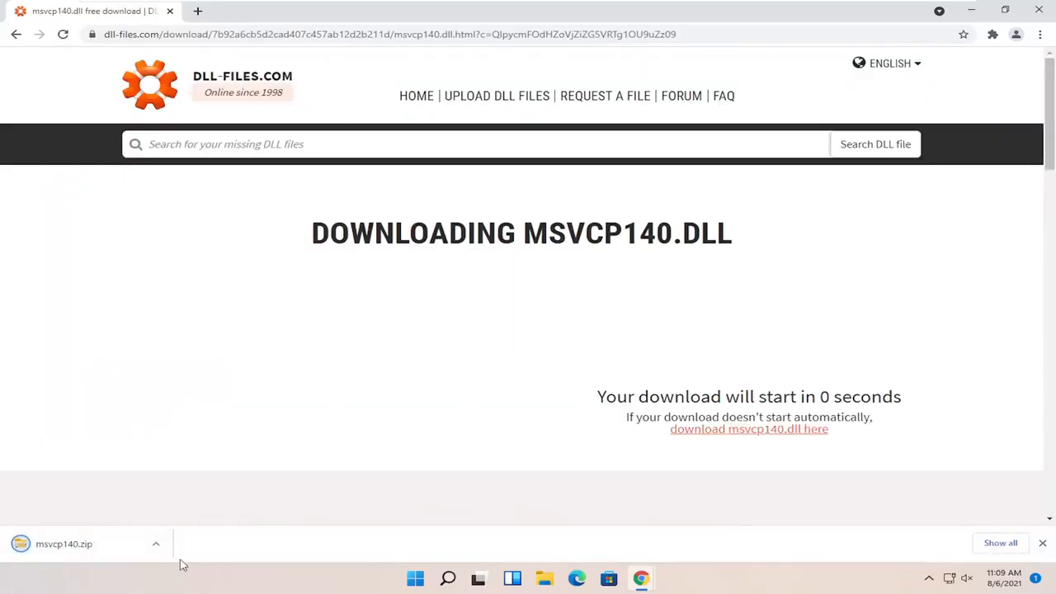
{"action": "left_click", "coordinate": [156, 543]}
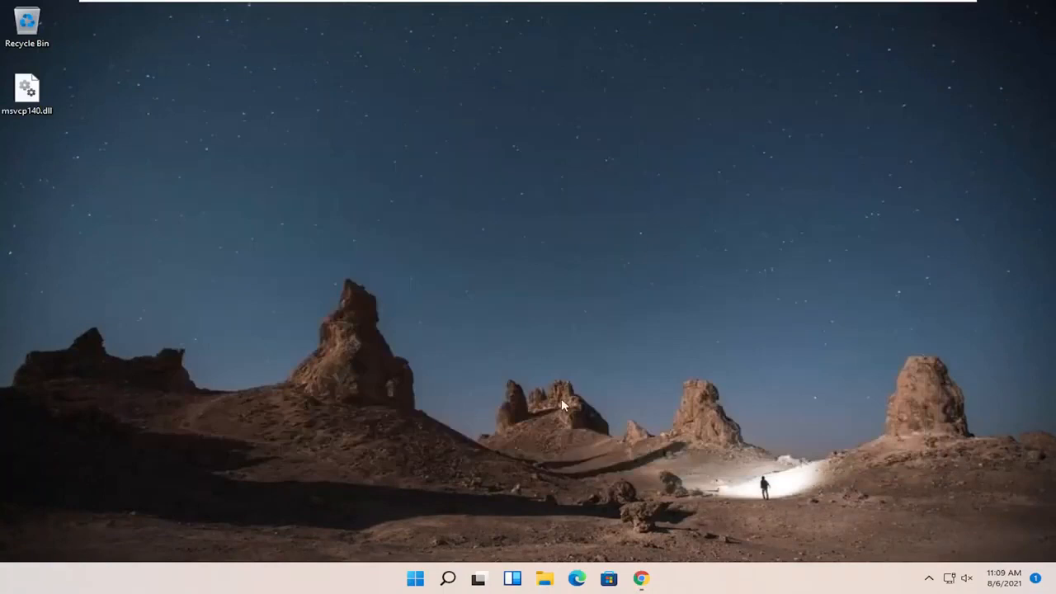
{"action": "mouse_move", "coordinate": [545, 578]}
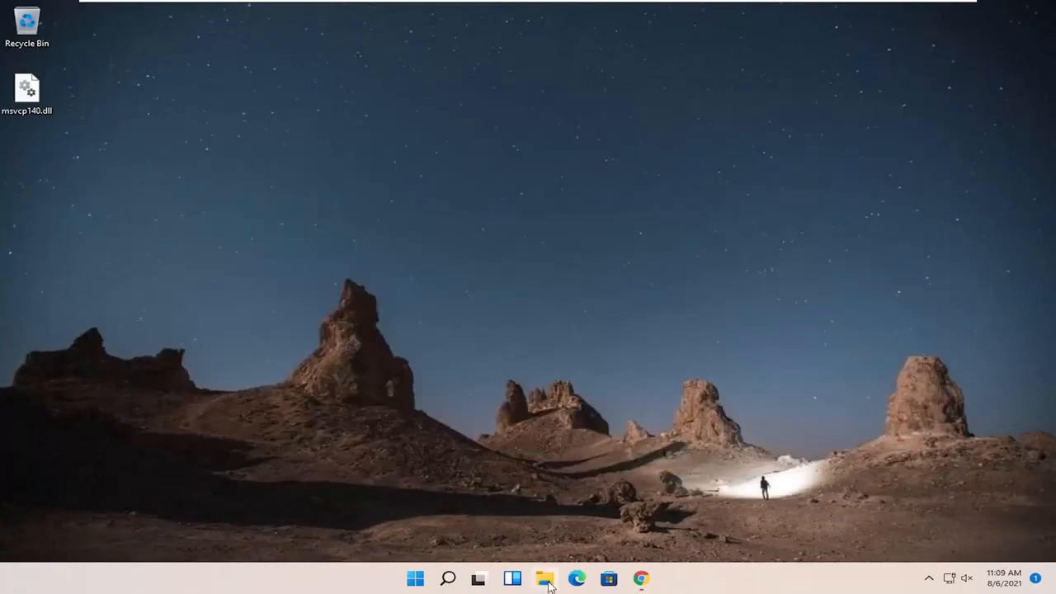
Open File Explorer at This PC to show Local Disk (C:) and the DVD drive
{"action": "left_click", "coordinate": [543, 579]}
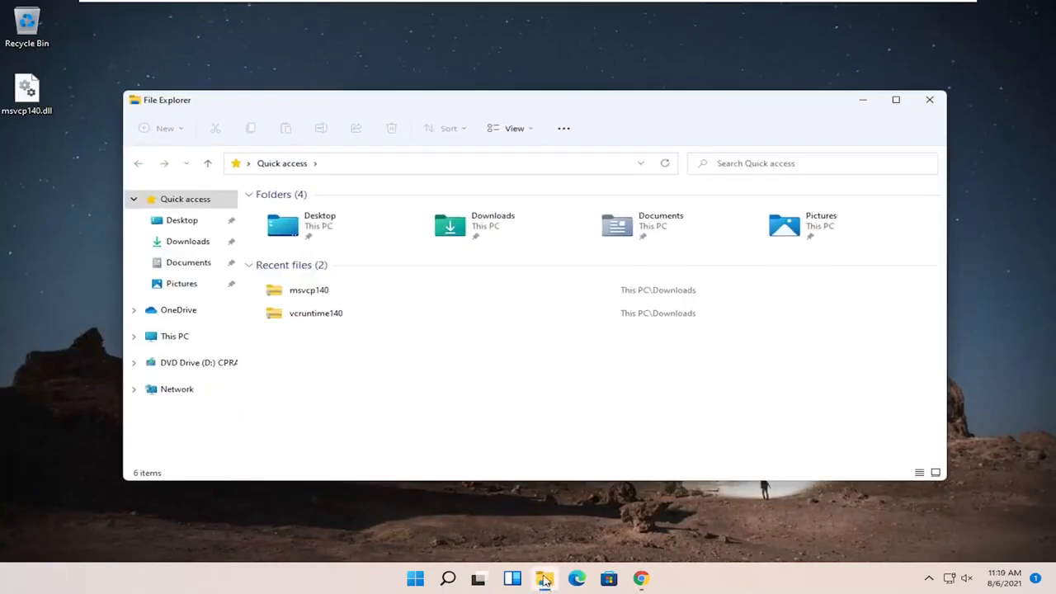
{"action": "mouse_move", "coordinate": [544, 579]}
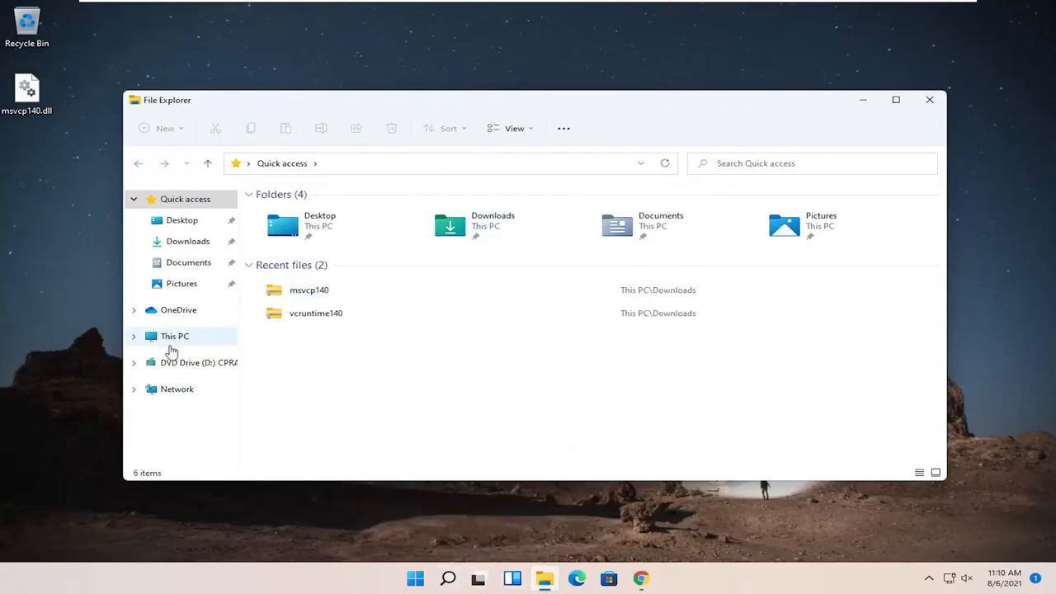
{"action": "left_click", "coordinate": [174, 336]}
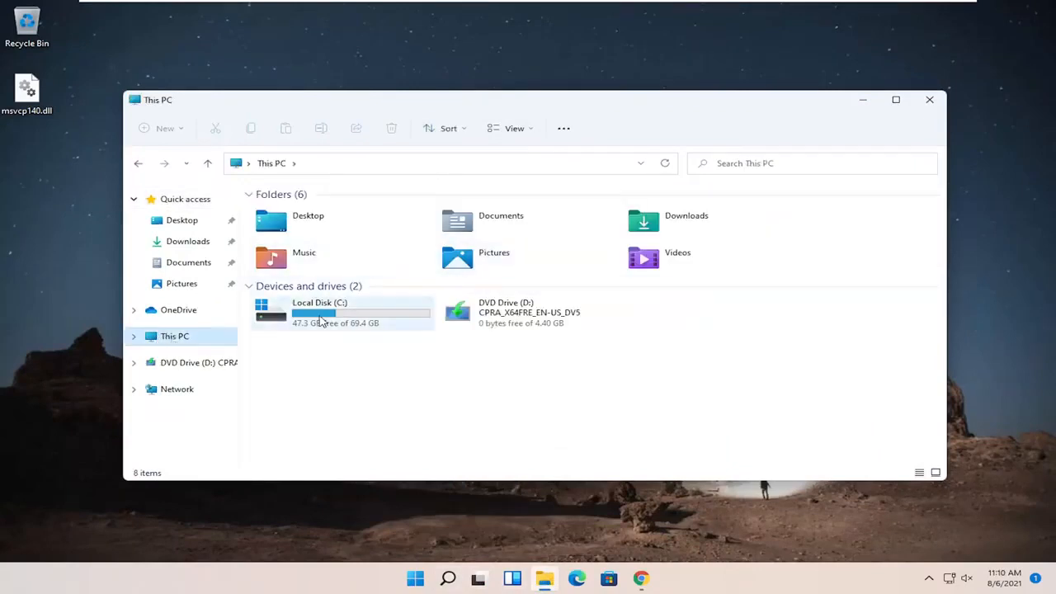
{"action": "mouse_move", "coordinate": [276, 316]}
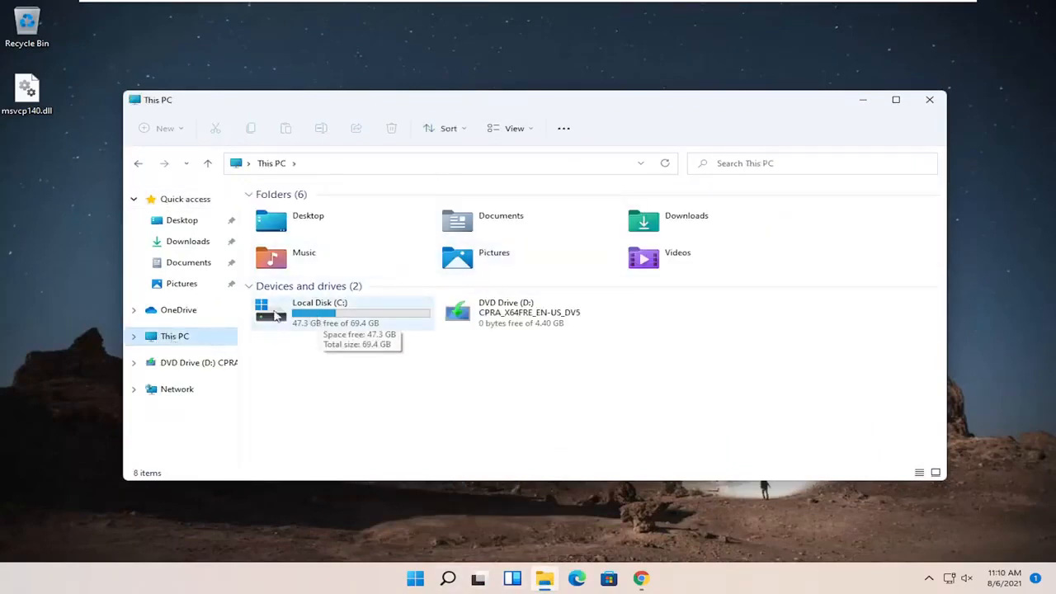
{"action": "mouse_move", "coordinate": [325, 339]}
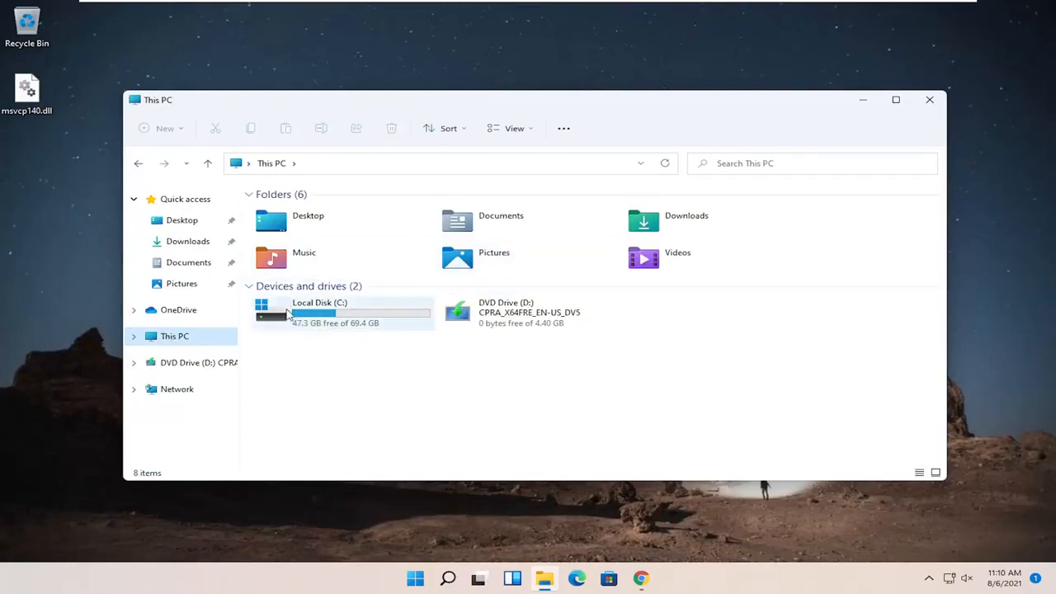
Navigate into C:\Windows and select the System32 folder in its listing
{"action": "double_click", "coordinate": [319, 312]}
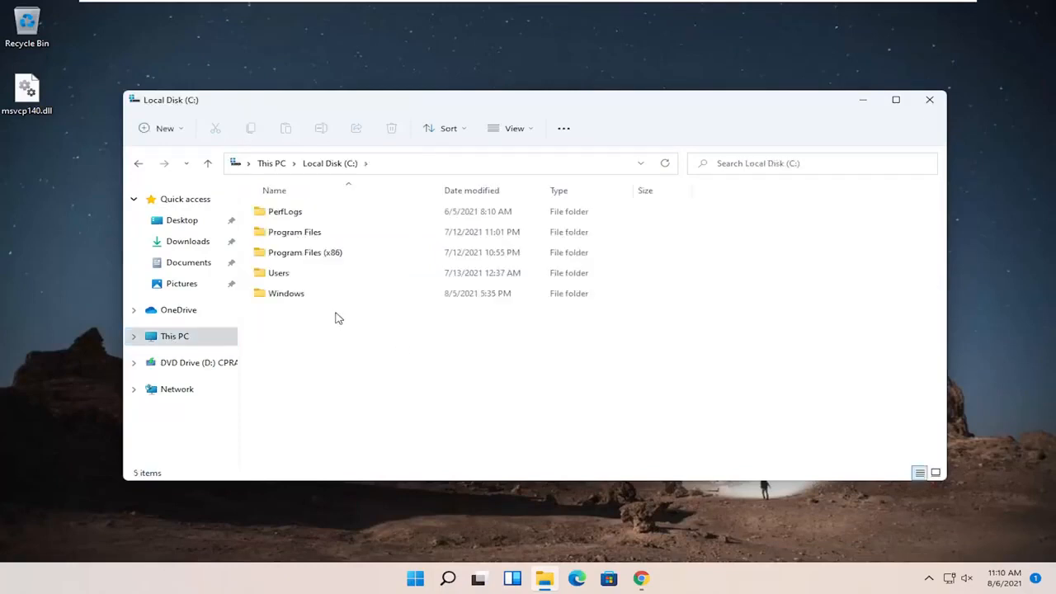
{"action": "double_click", "coordinate": [286, 293]}
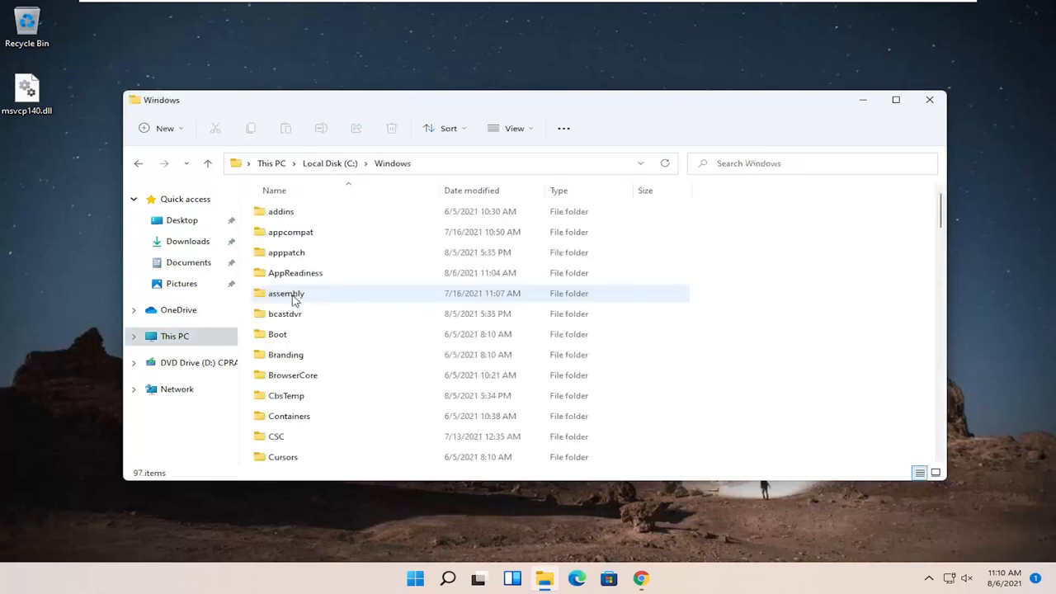
{"action": "scroll", "scroll_direction": "down", "scroll_amount": 3}
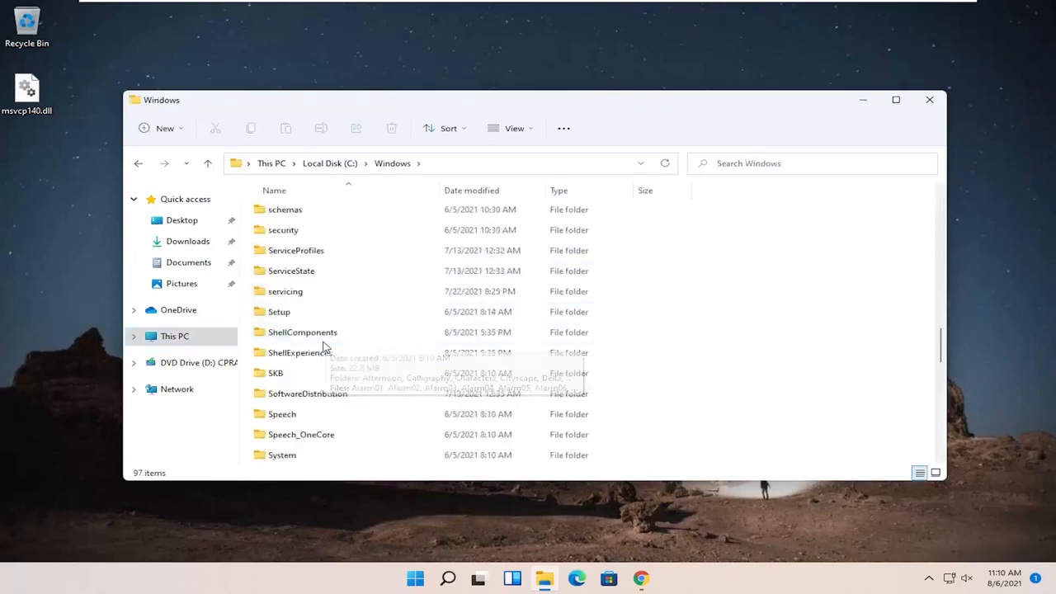
{"action": "scroll", "scroll_direction": "down", "scroll_amount": 3}
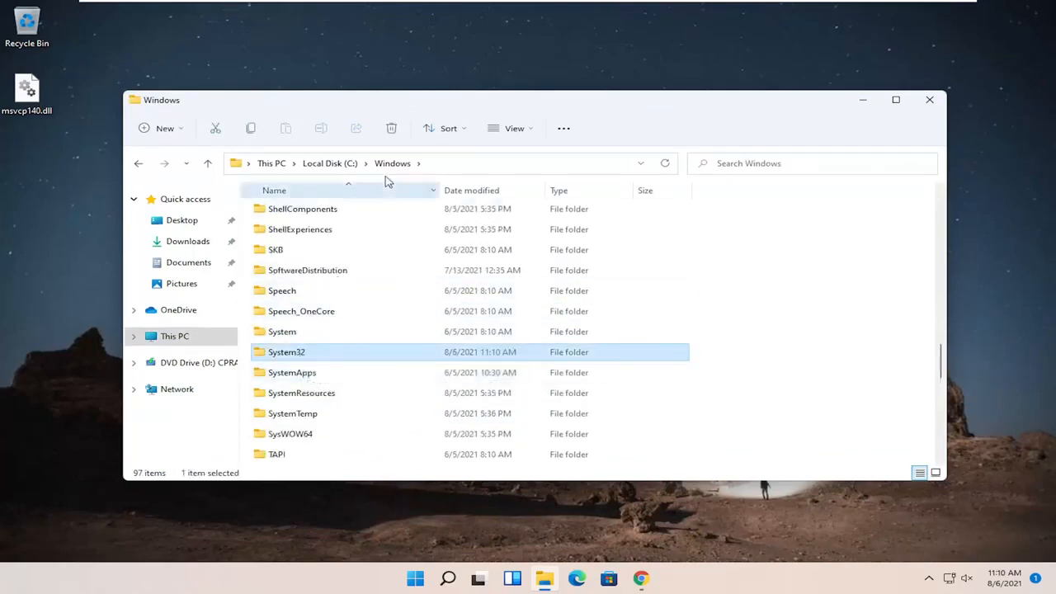
{"action": "left_click", "coordinate": [514, 128]}
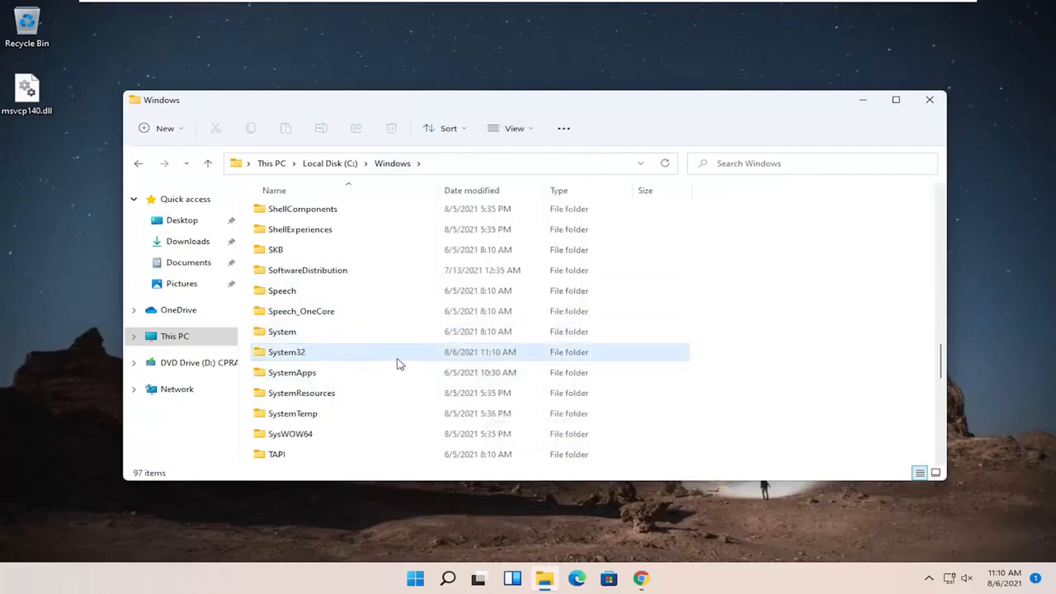
{"action": "mouse_move", "coordinate": [305, 359]}
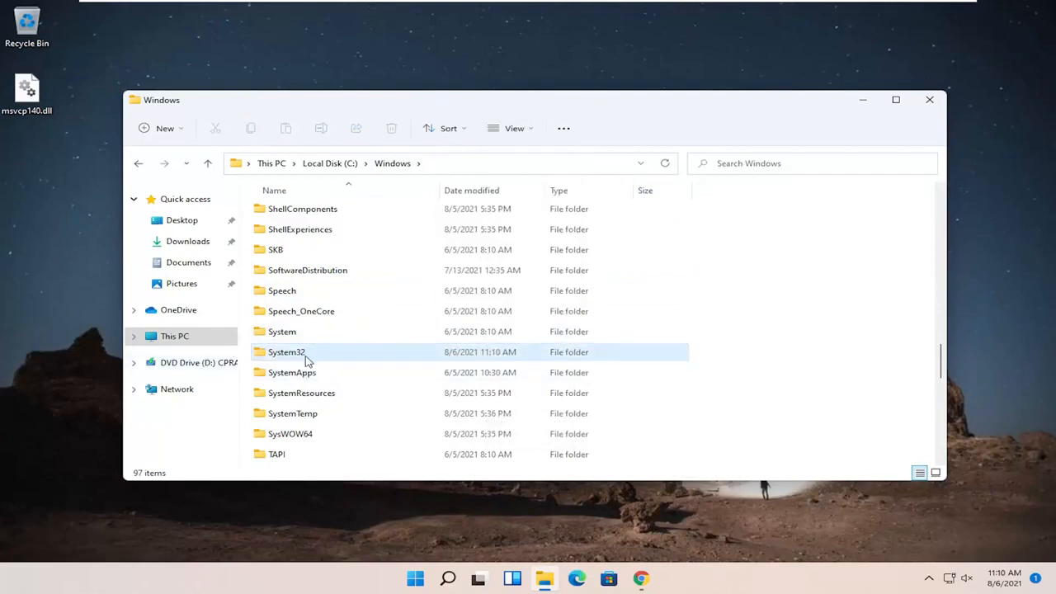
{"action": "mouse_move", "coordinate": [286, 352]}
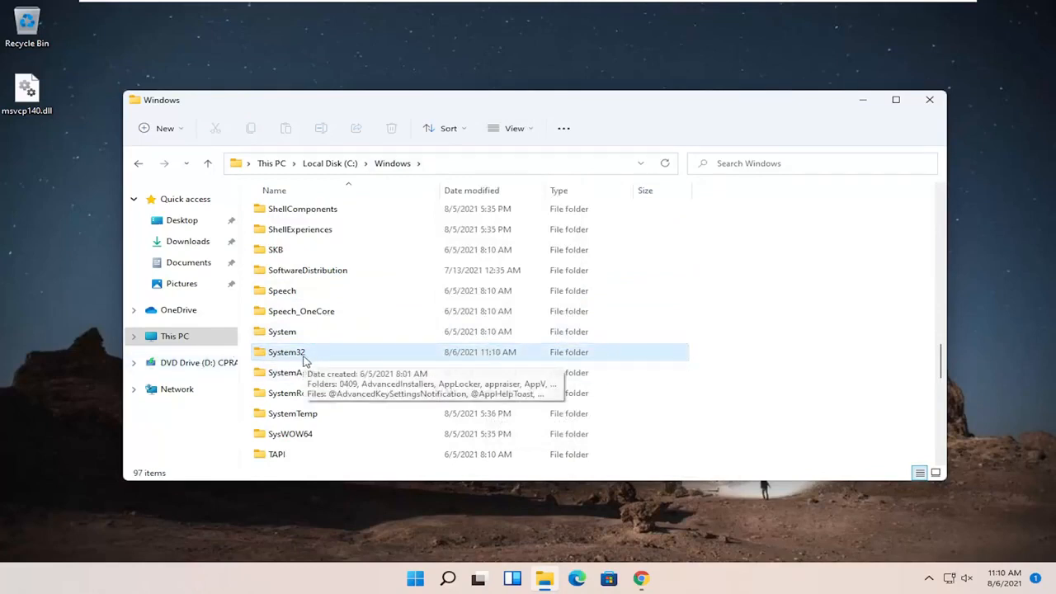
Open System32 and drag msvcp140.dll from the desktop into the folder itself, not a subfolder
{"action": "double_click", "coordinate": [286, 352]}
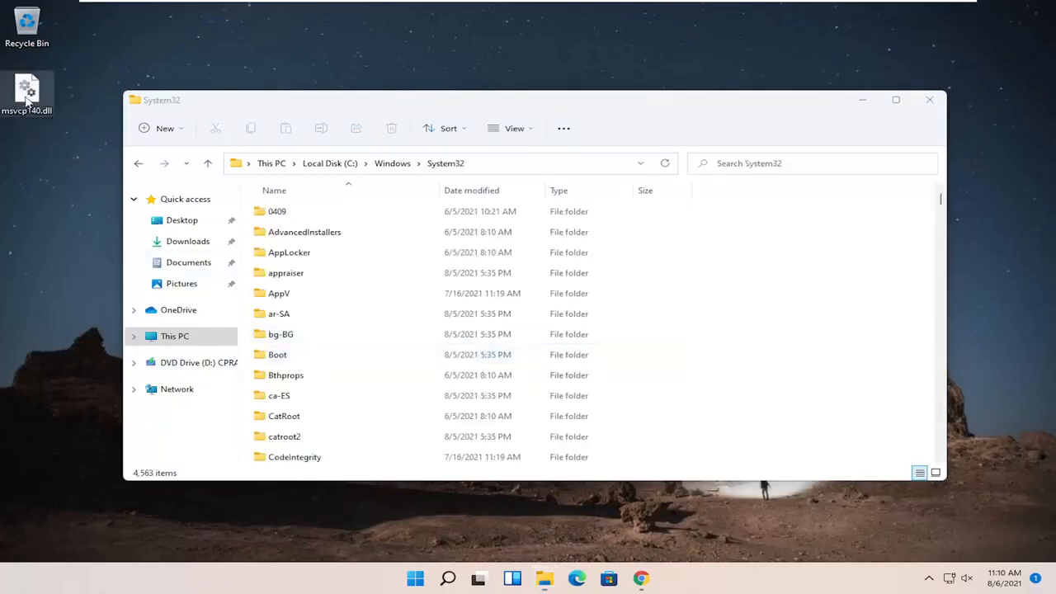
{"action": "left_click_drag", "start_coordinate": [27, 91], "coordinate": [694, 210]}
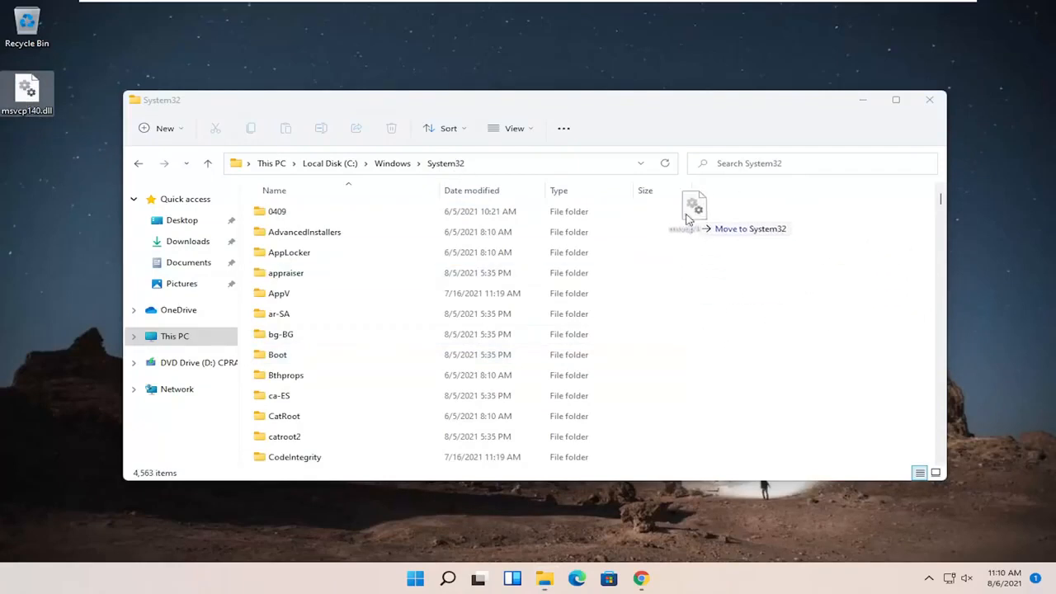
{"action": "left_click_drag", "start_coordinate": [693, 211], "coordinate": [310, 210]}
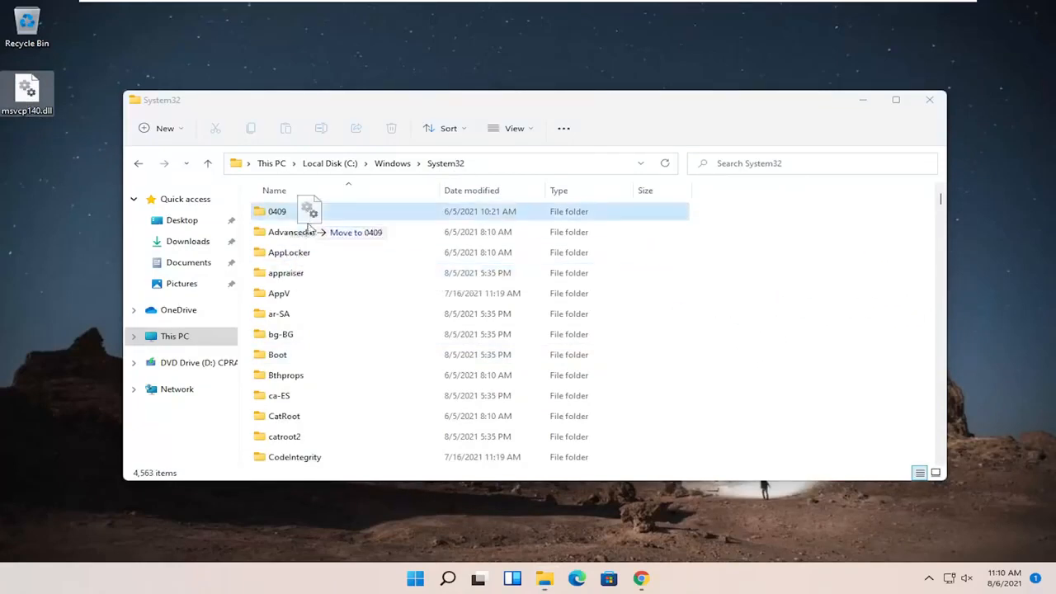
{"action": "left_click_drag", "start_coordinate": [310, 211], "coordinate": [781, 236]}
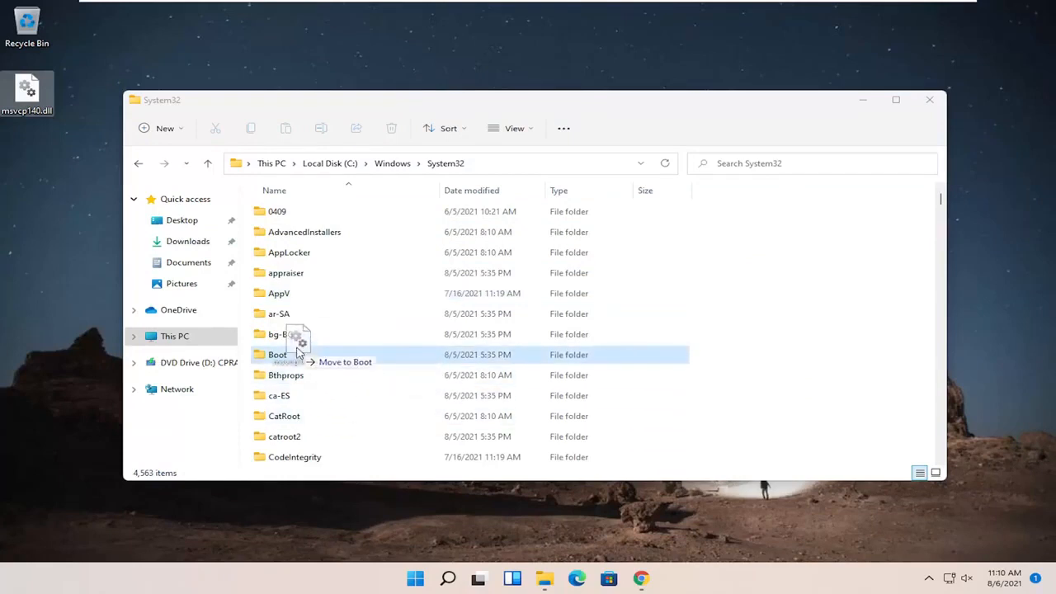
{"action": "left_click_drag", "start_coordinate": [297, 345], "coordinate": [774, 264]}
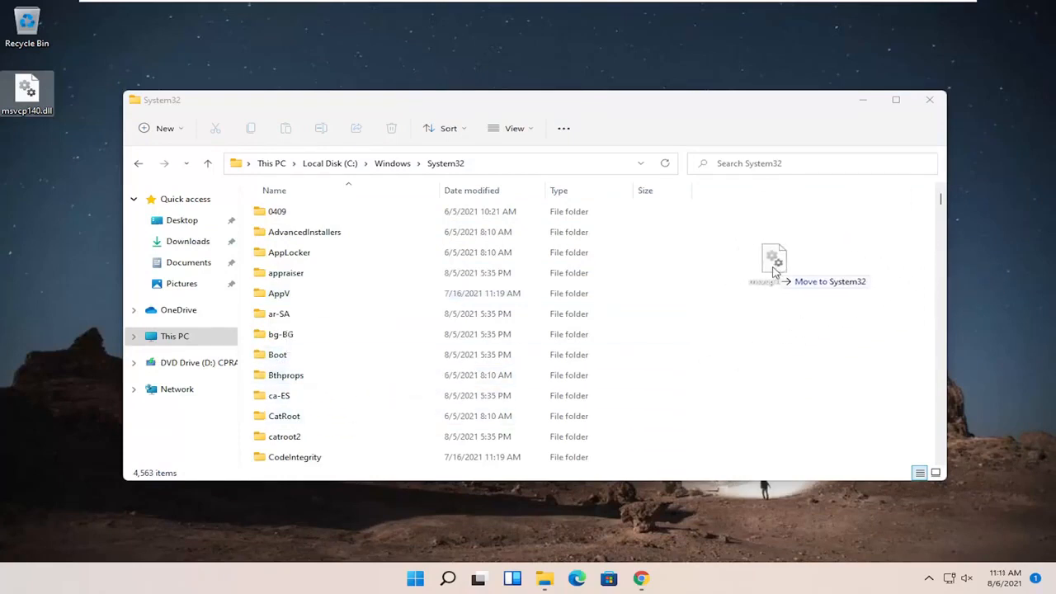
{"action": "left_click_drag", "start_coordinate": [24, 90], "coordinate": [773, 264]}
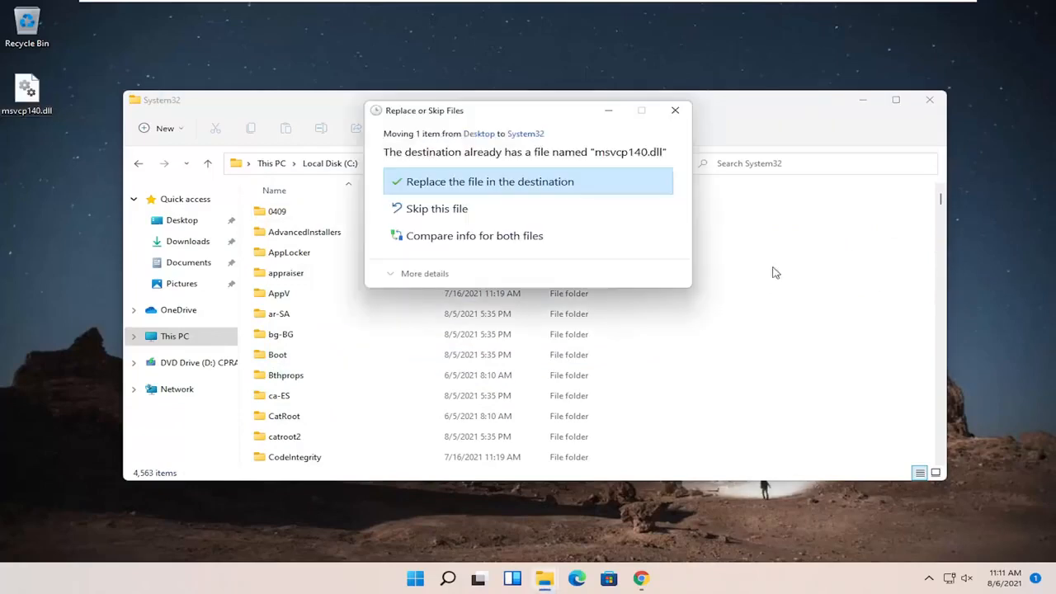
{"action": "mouse_move", "coordinate": [471, 190]}
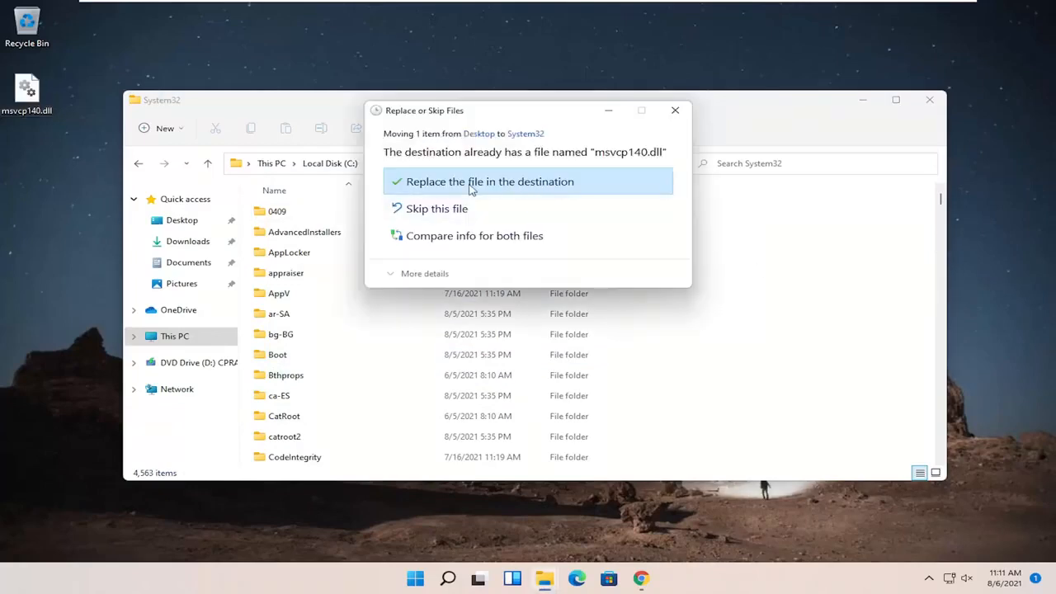
Replace the existing msvcp140.dll in System32 and close File Explorer
{"action": "left_click", "coordinate": [488, 181]}
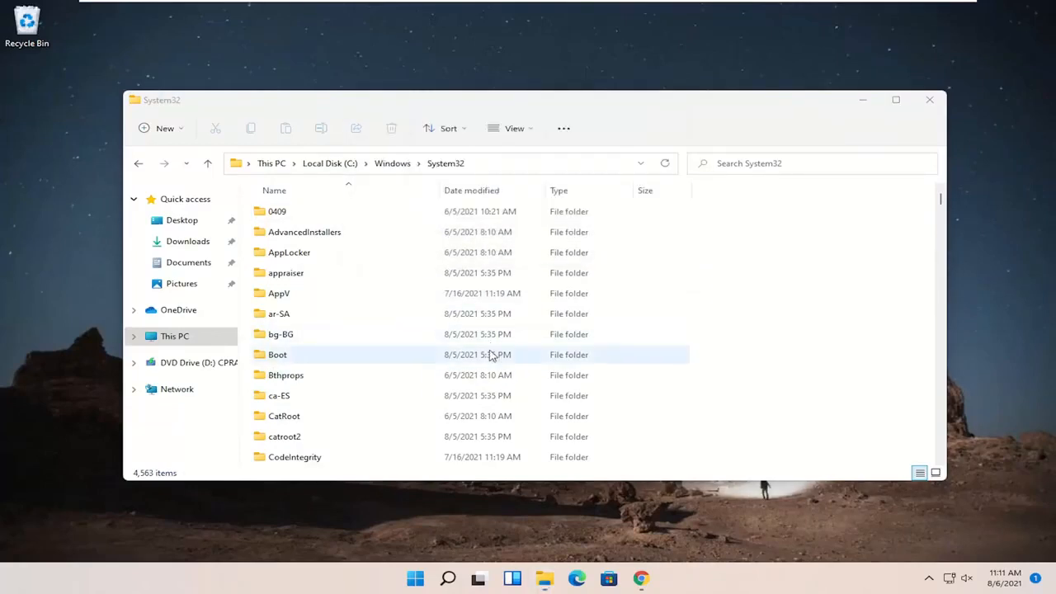
{"action": "mouse_move", "coordinate": [947, 105]}
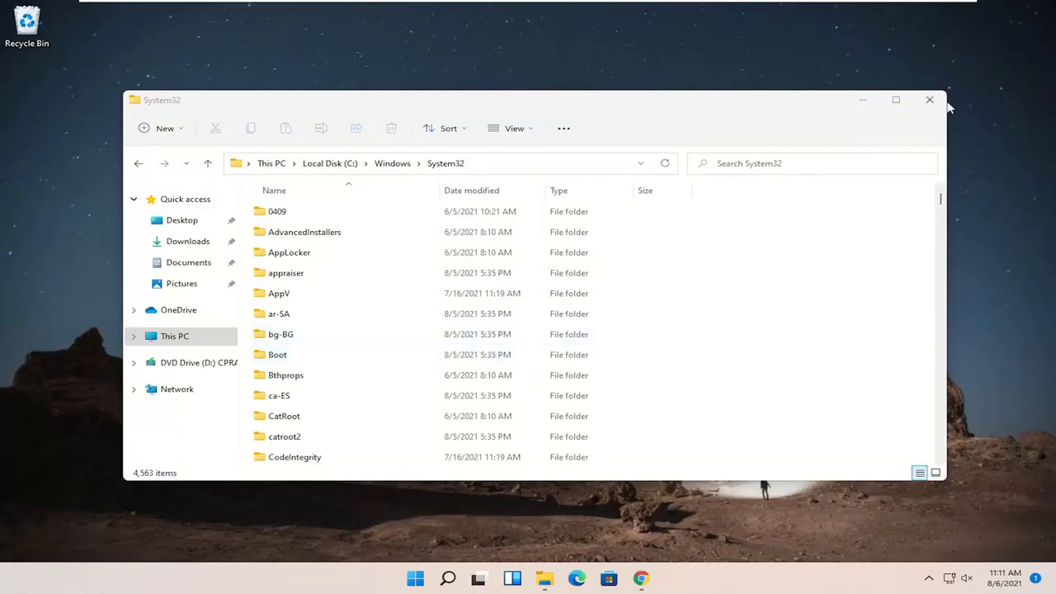
{"action": "left_click", "coordinate": [930, 99]}
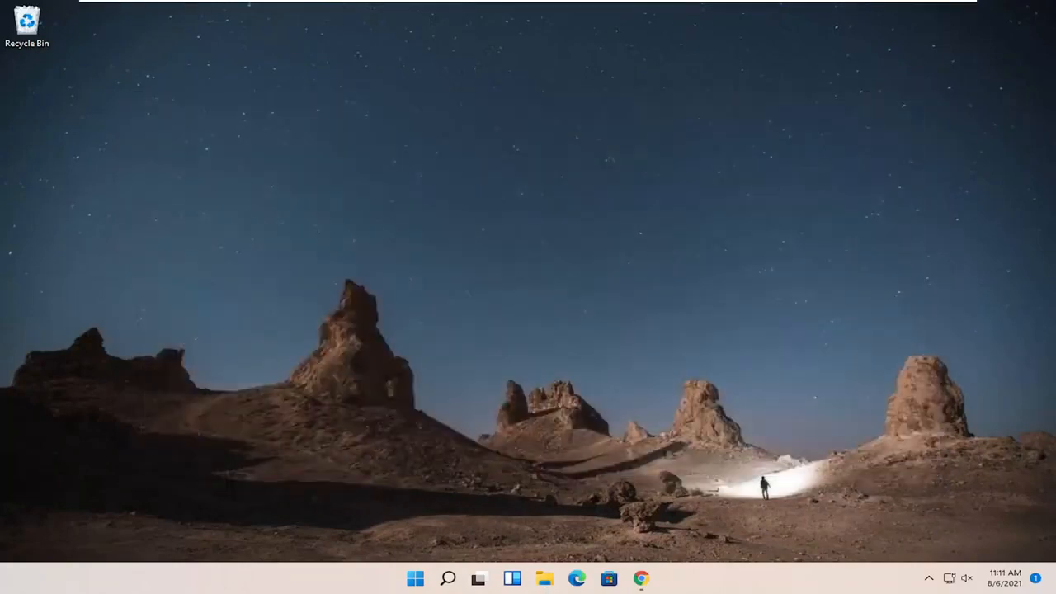